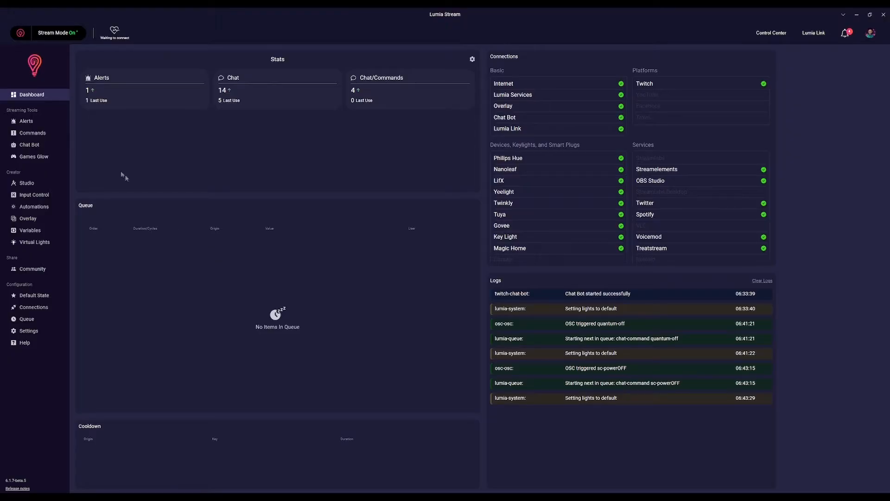
Go to the Commands section to reach the Twitch Points commands list
left_click(32, 133)
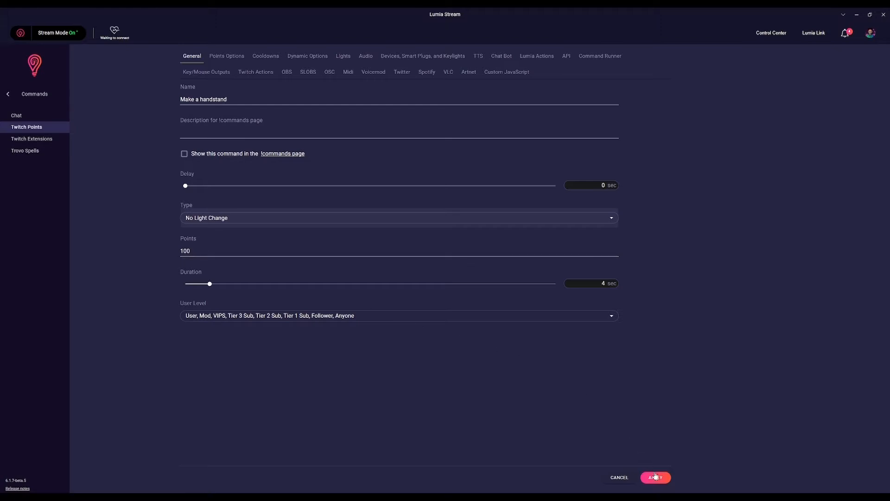
Apply the Make a handstand command, then reopen it for editing from the Twitch Points list
left_click(655, 476)
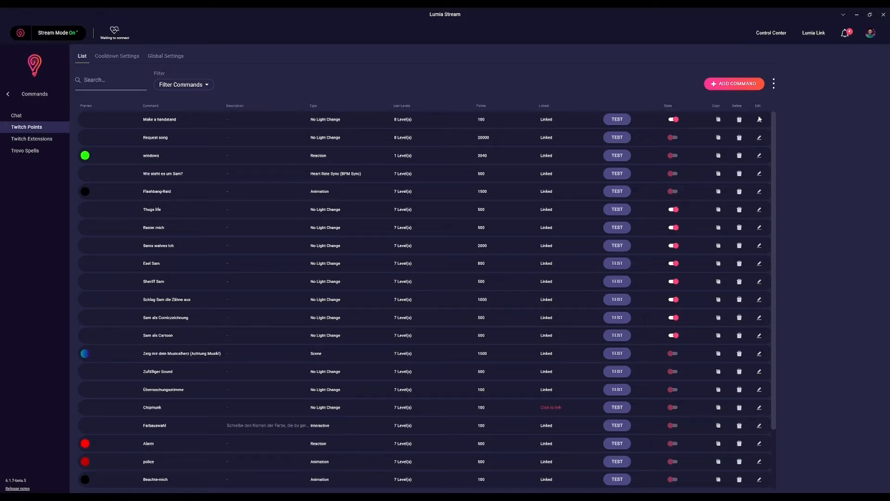
left_click(760, 119)
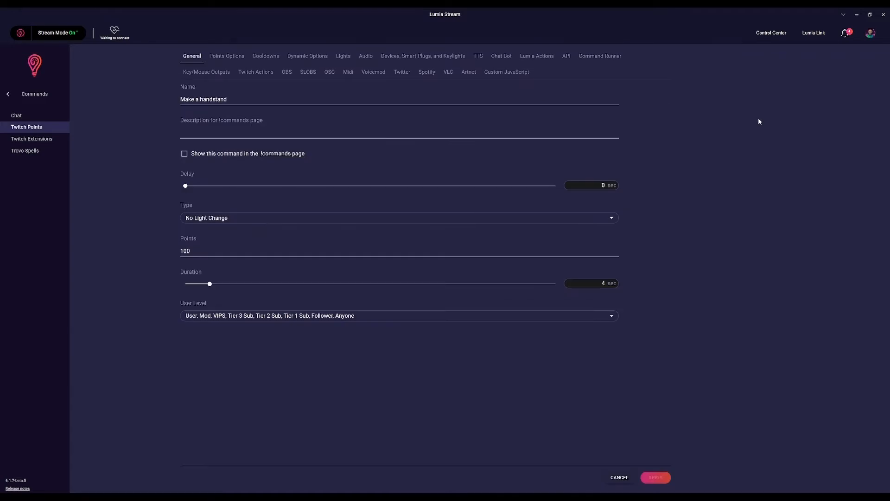
mouse_move(531, 56)
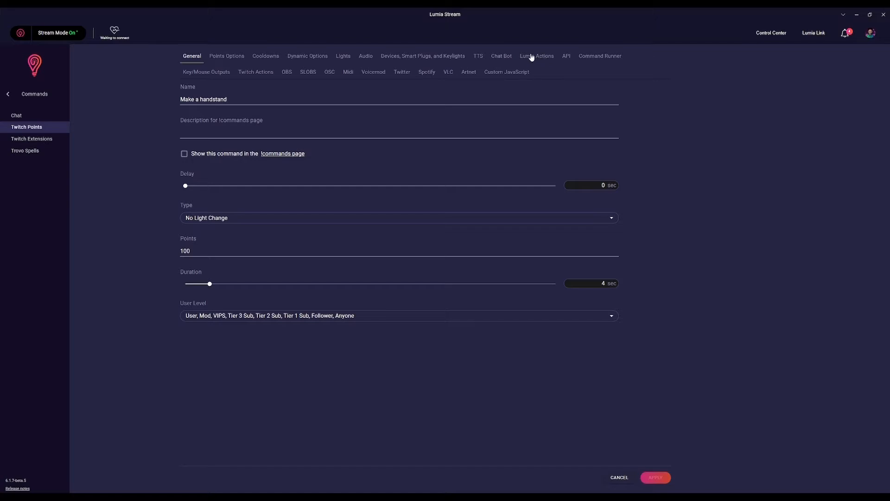
Add a Set Twitch Points Value action for command 'Make a handstand' with value +50 and apply it
left_click(535, 55)
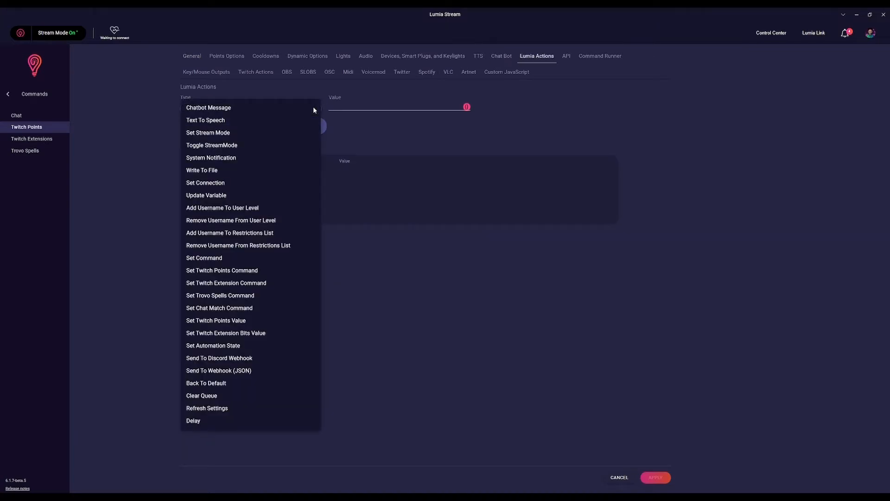
left_click(216, 320)
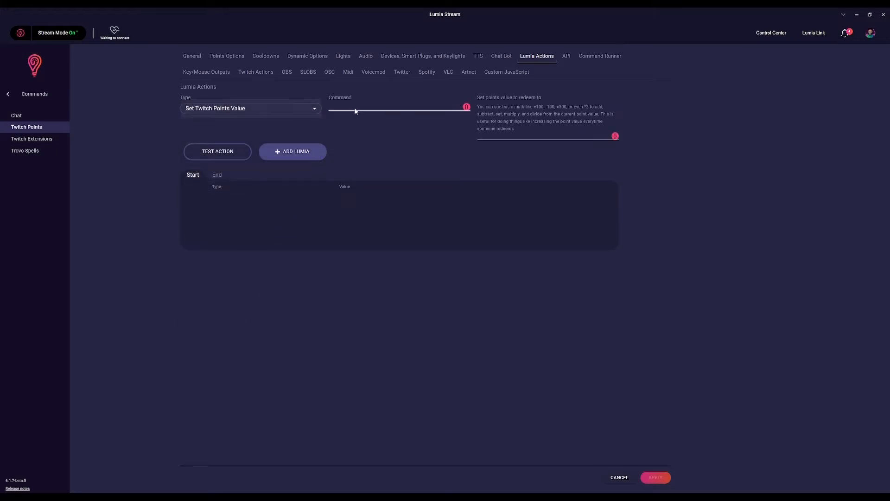
type("Make a handstand")
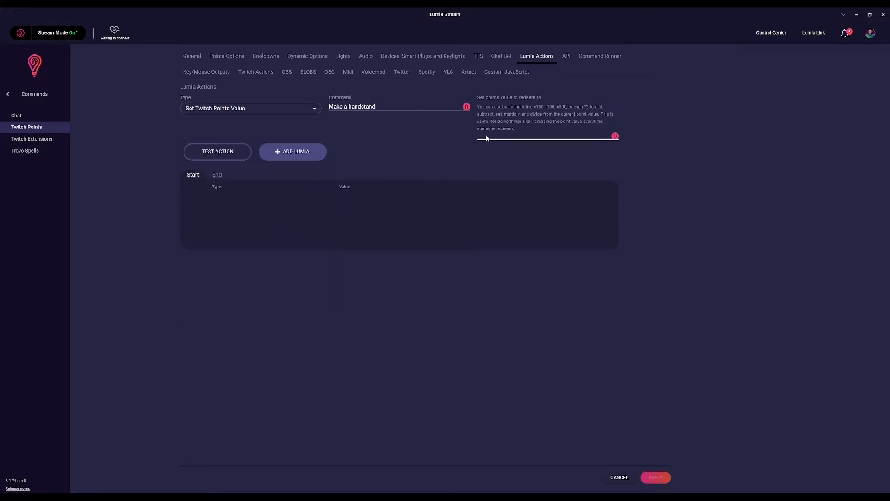
type("+5")
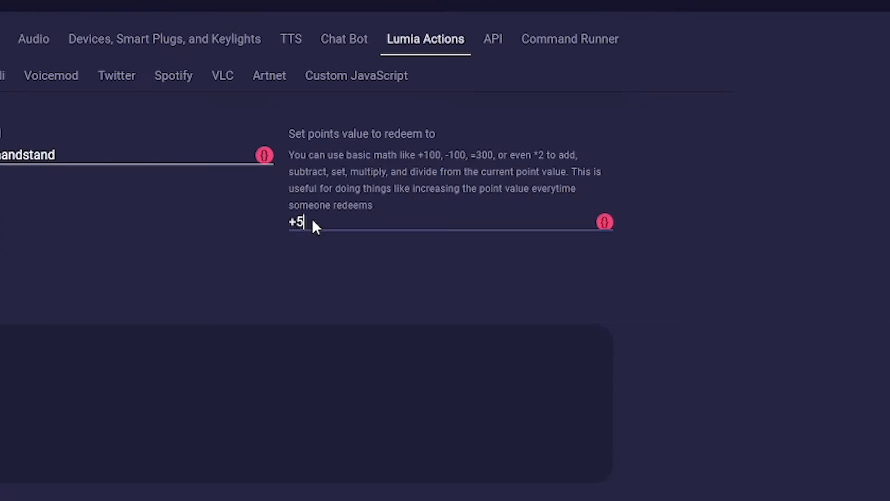
type("0")
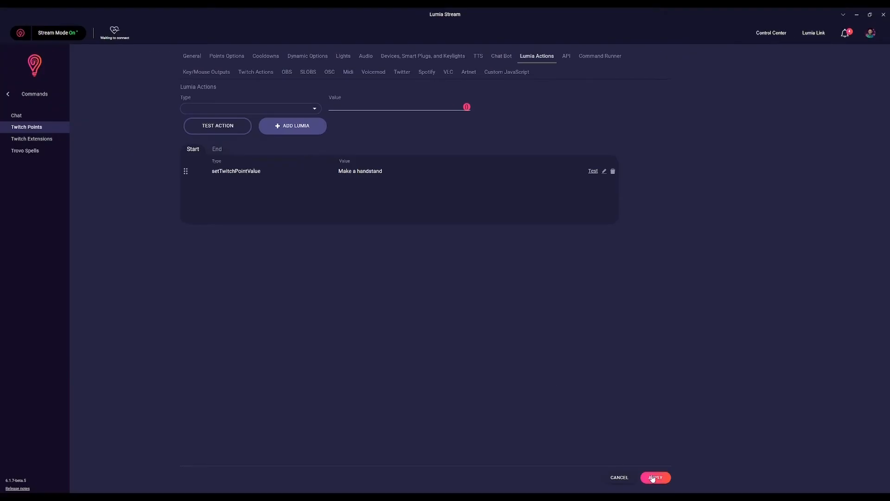
left_click(654, 477)
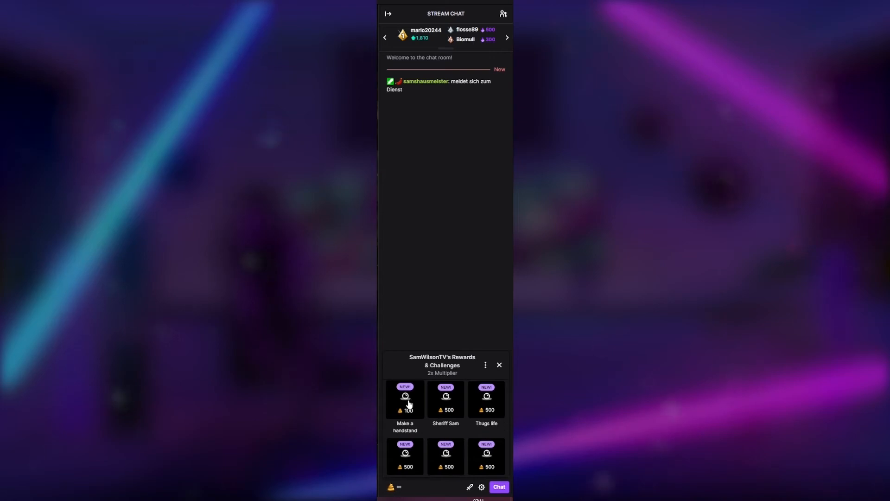
Redeem Make a handstand twice from Channel Points, at 100 then 150 points, and reopen the rewards popup
left_click(405, 399)
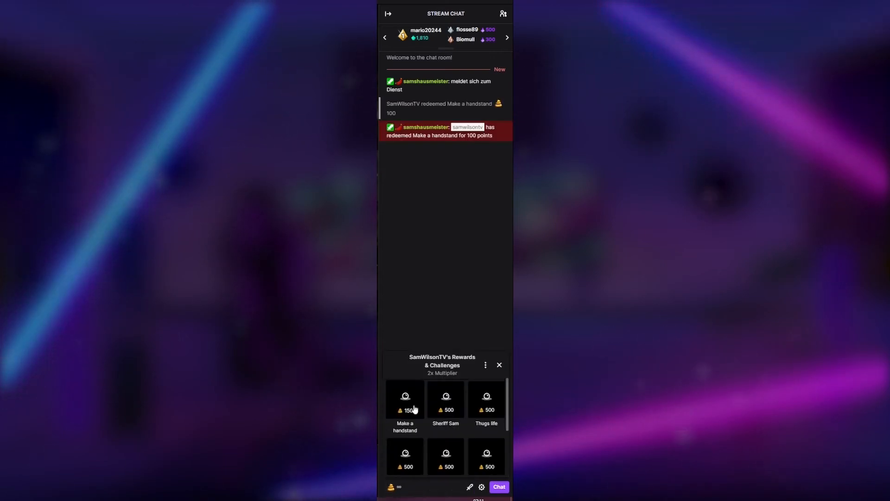
left_click(406, 398)
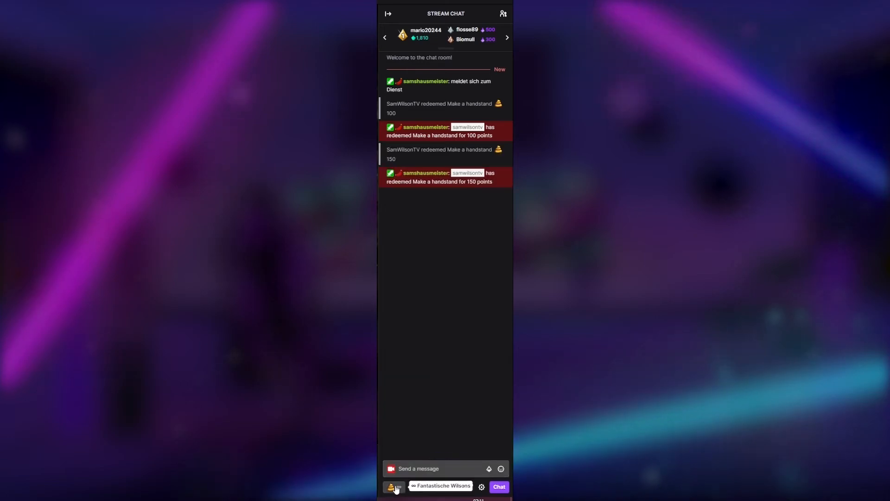
left_click(393, 486)
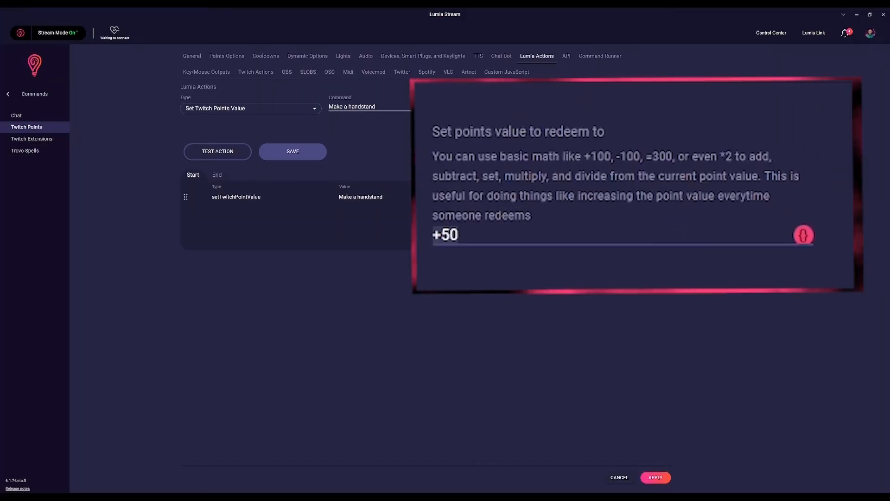
Replace the points value with ={{prompt}} and save the action
type("={{prompt}}")
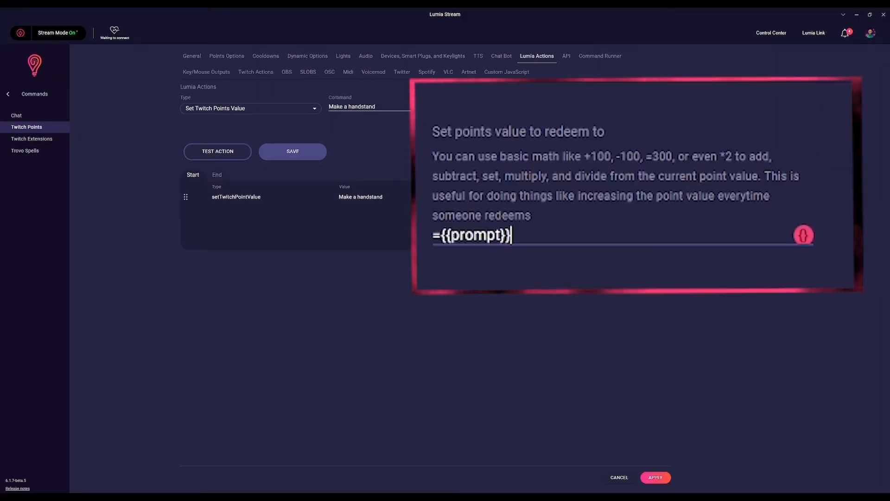
left_click(226, 55)
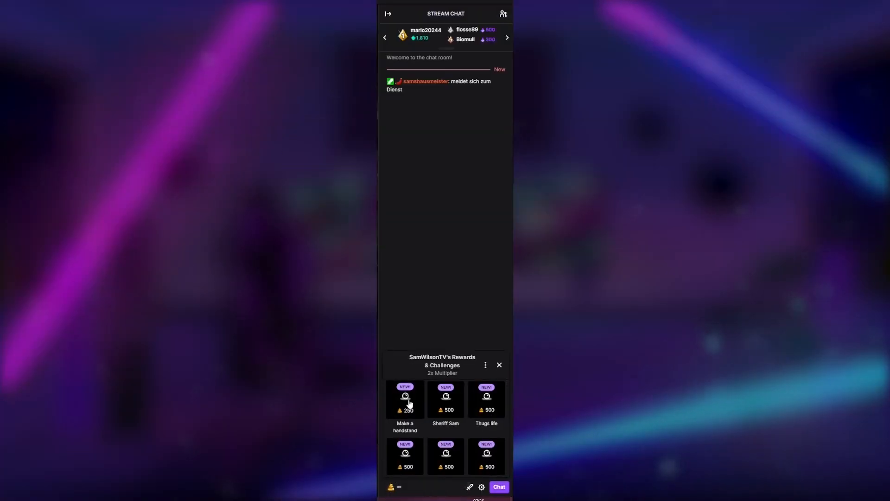
Redeem Make a handstand for 250 points with 5000 entered as the message
left_click(404, 399)
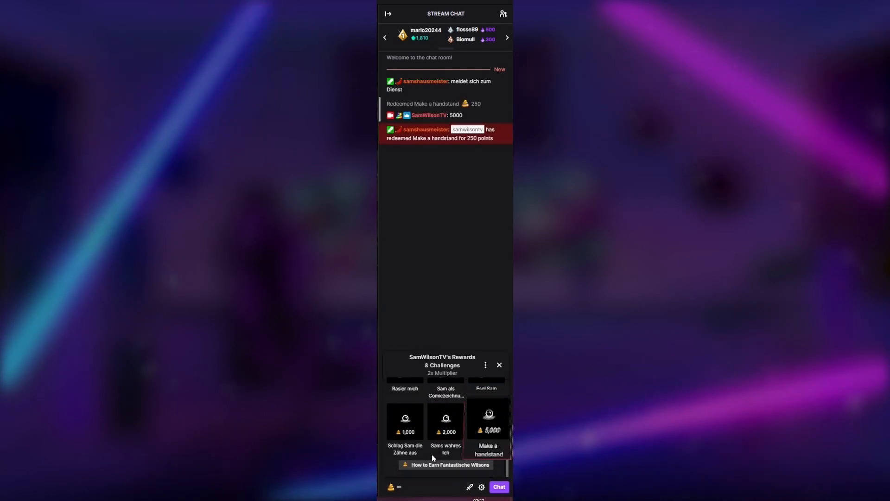